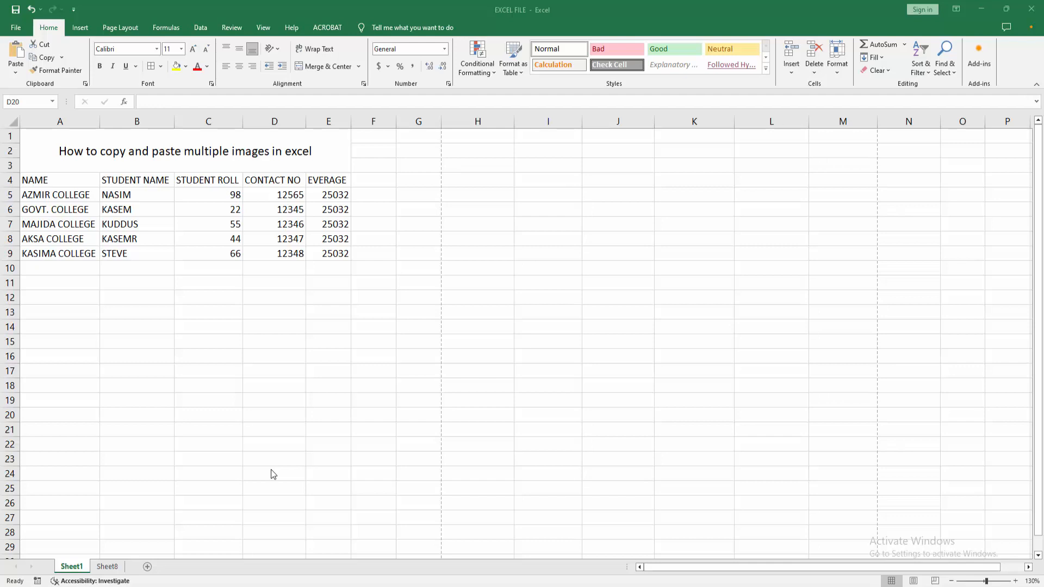
mouse_move(79, 32)
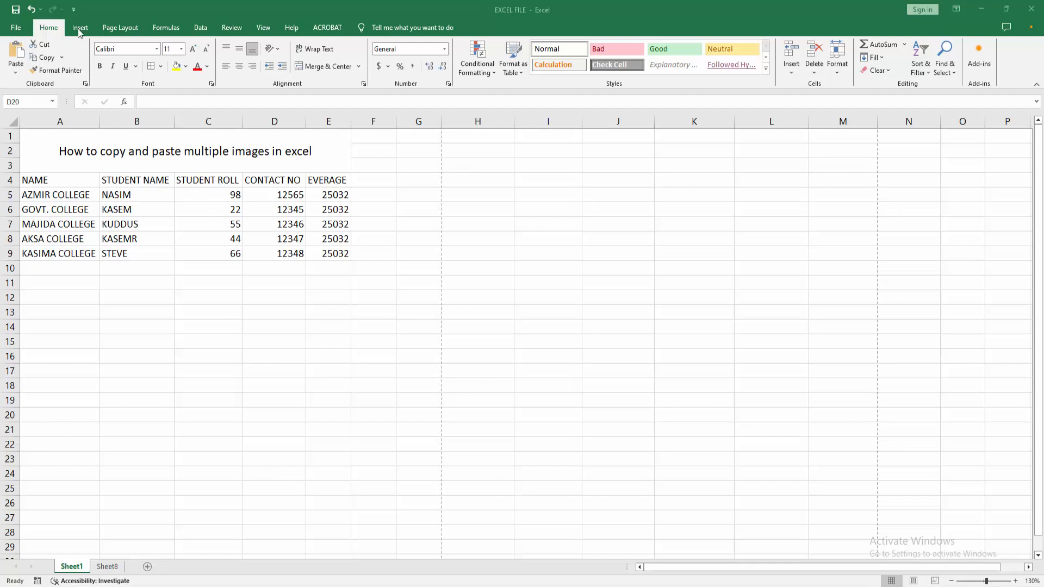
Step: Switch the ribbon to the Insert features for pictures, shapes and charts
click(80, 27)
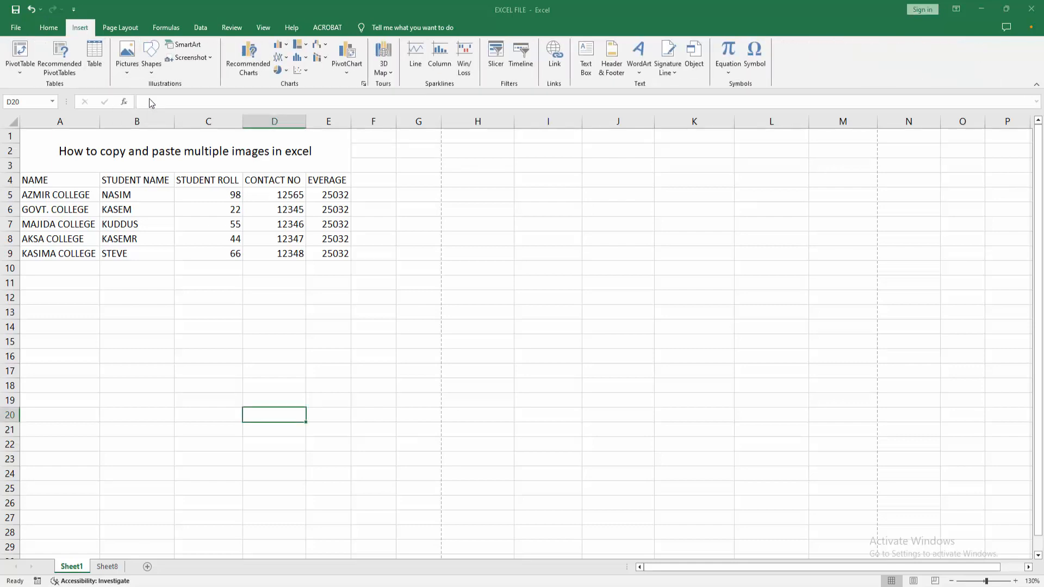
Step: In the Insert Picture dialog, select photos IMG_5304 and IMG_5311 together
click(126, 53)
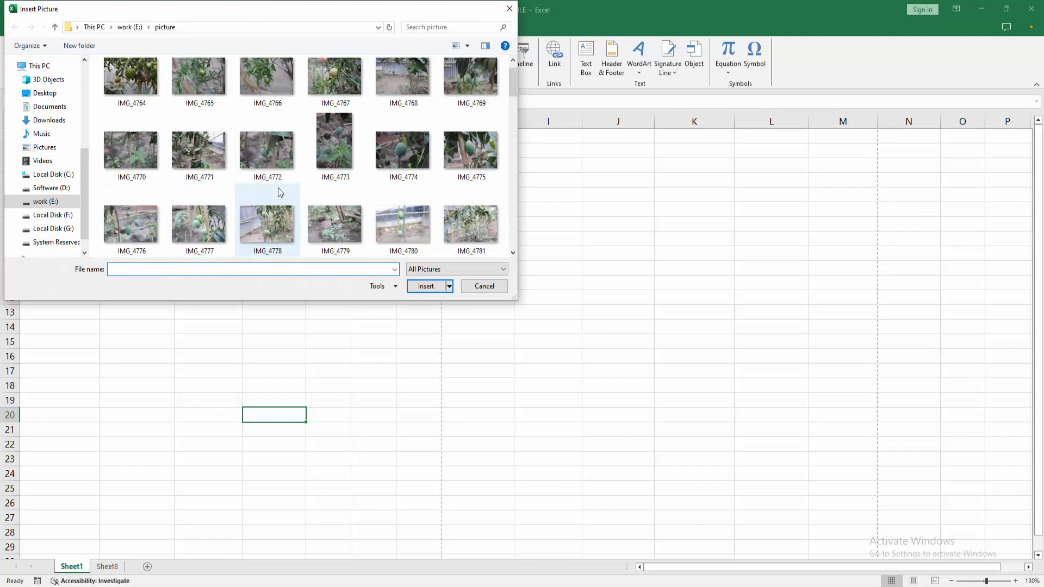
scroll(down, 3)
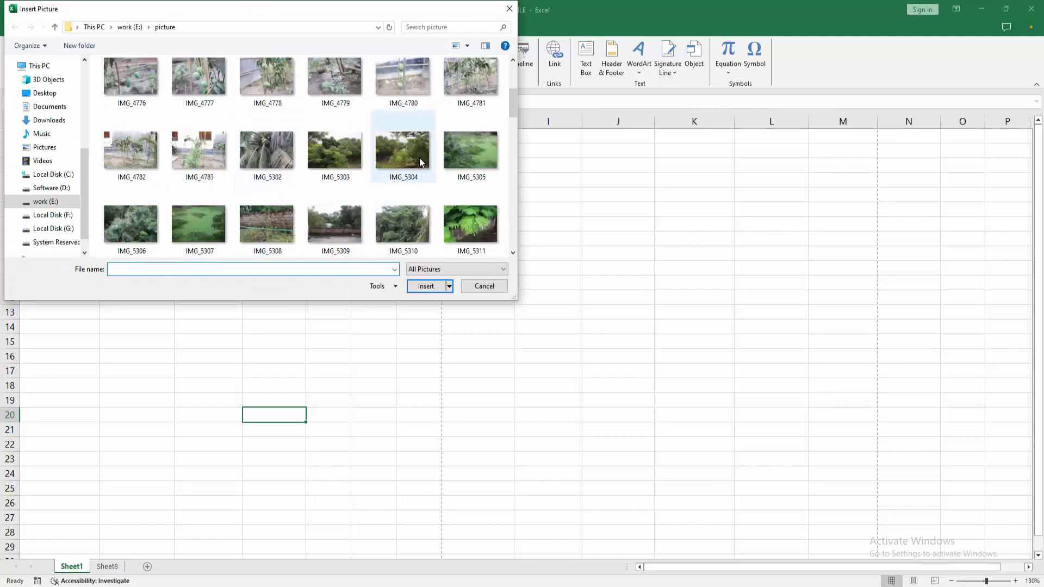
click(471, 223)
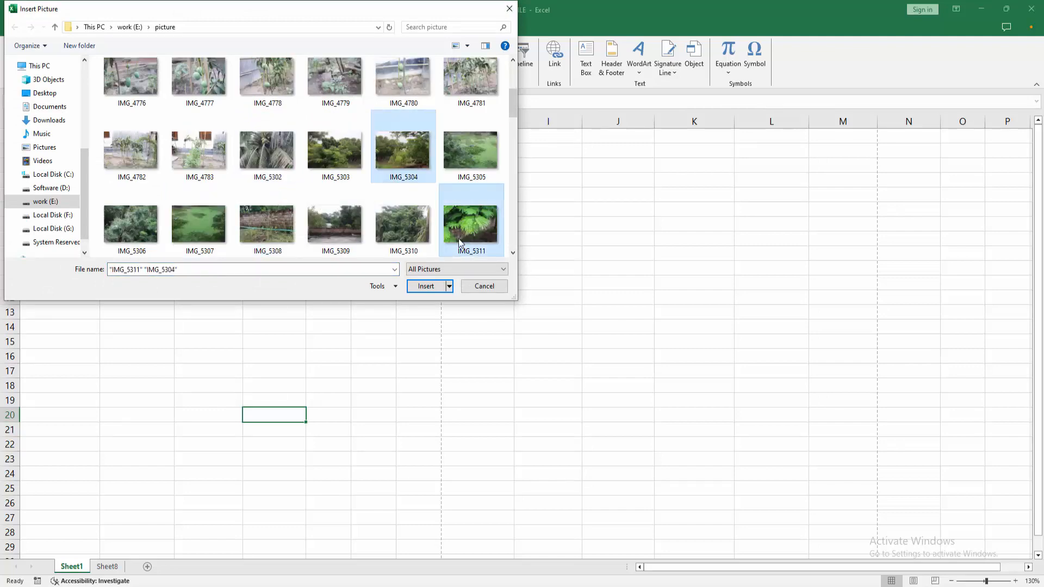
click(425, 286)
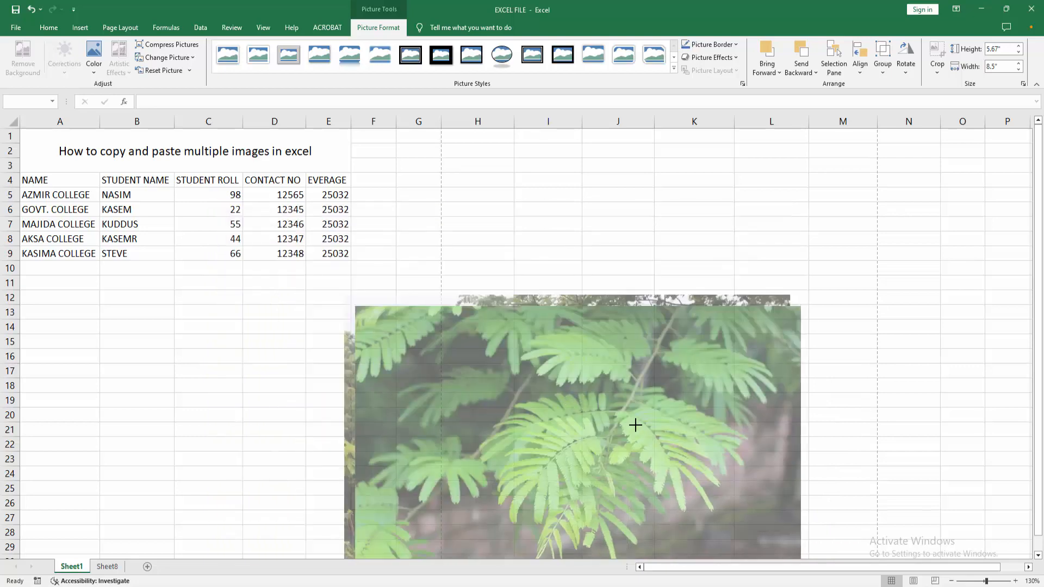
Step: Shrink the two inserted photos and select them for arranging beside the table
drag(634, 425, 734, 494)
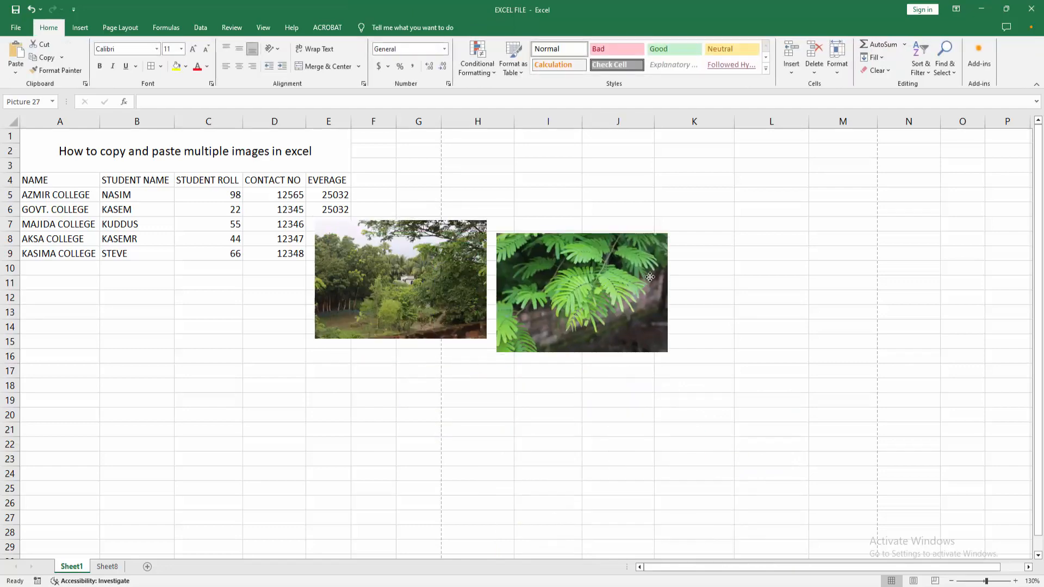
click(581, 291)
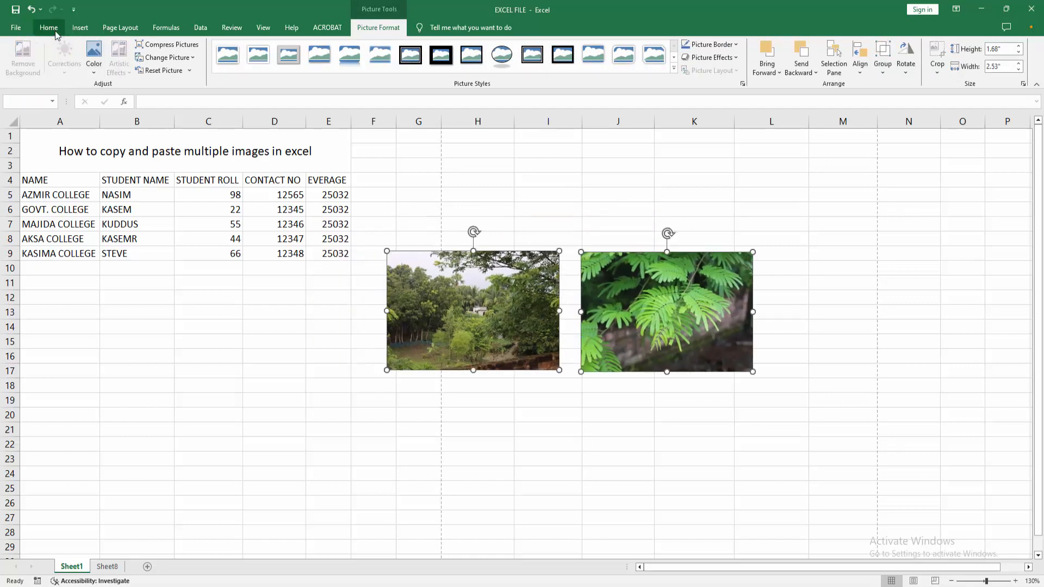
Step: Duplicate both photos with copy and paste, placing the copies as a second row below
click(48, 27)
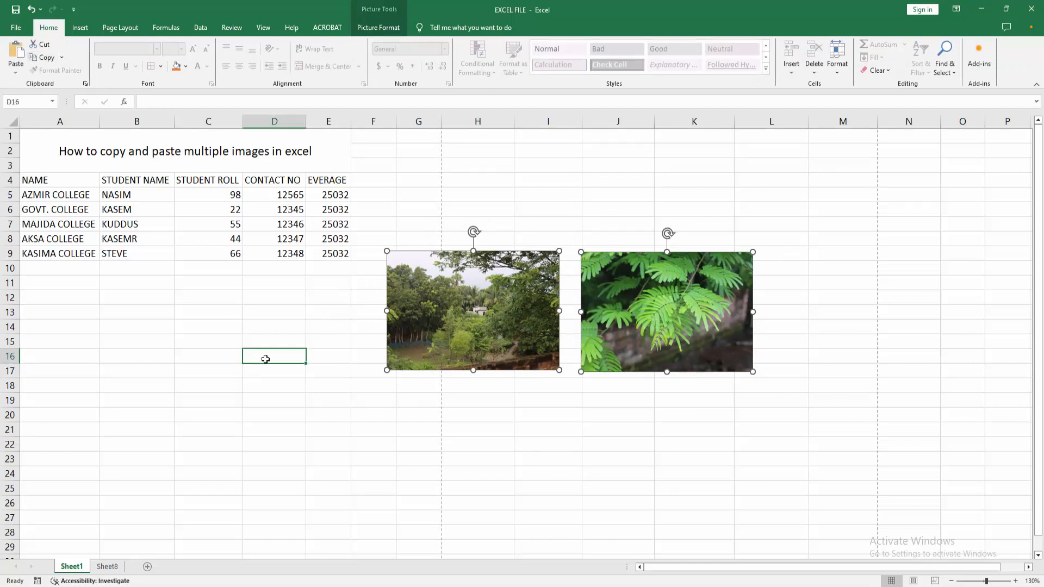
key(ctrl+v)
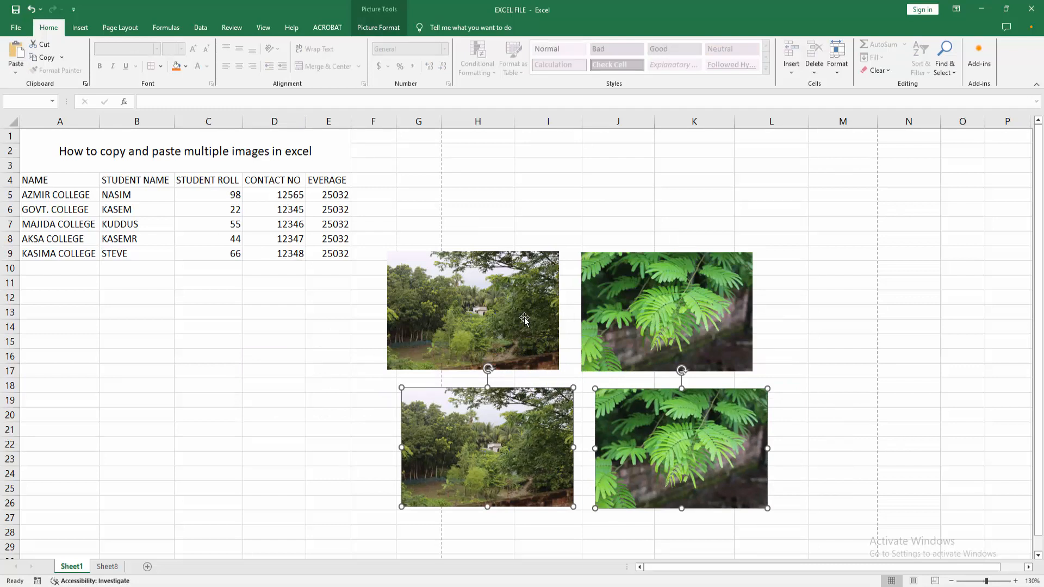
click(329, 326)
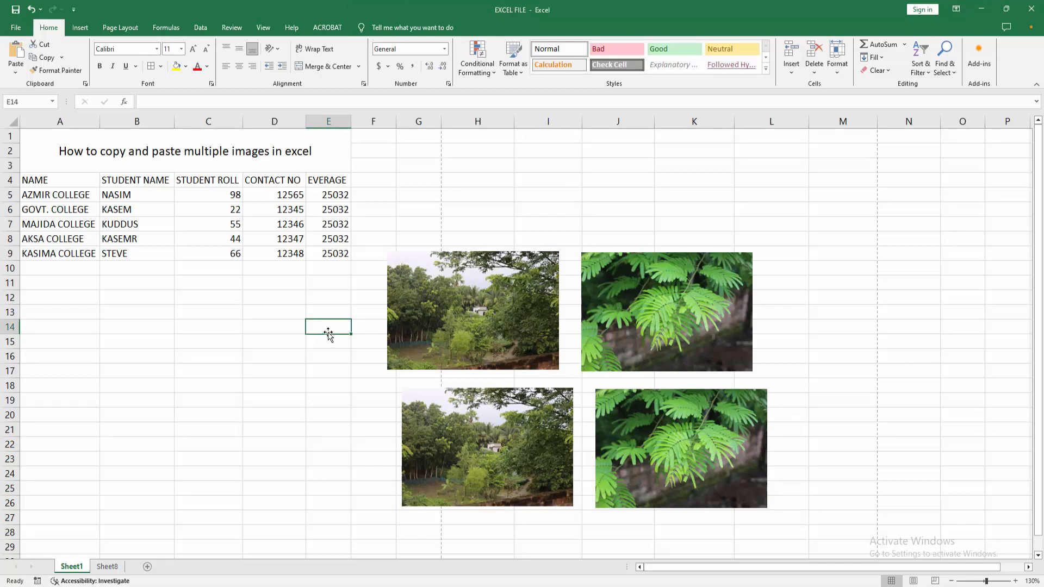
mouse_move(342, 331)
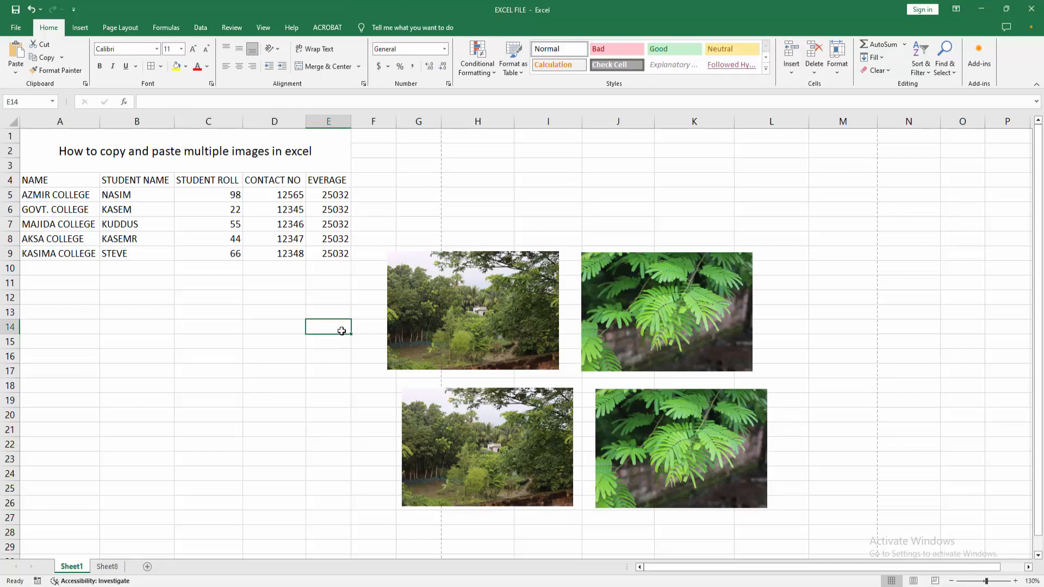